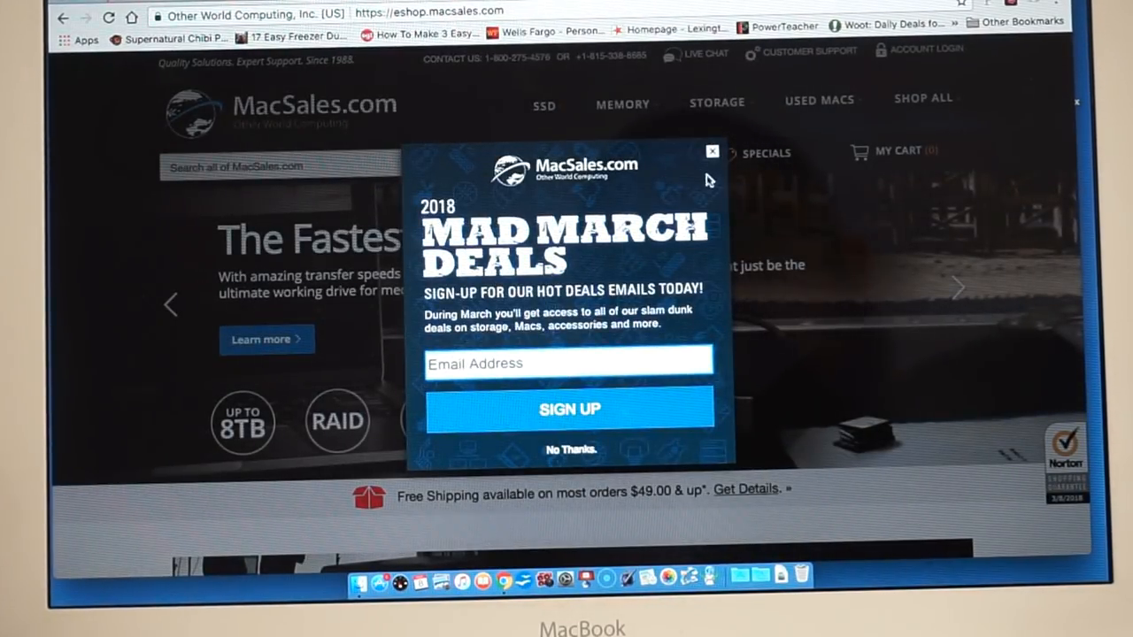
- Dismiss the Mad March Deals sign-up popup and go to the MacBook memory upgrades page
{"action": "left_click", "coordinate": [711, 151]}
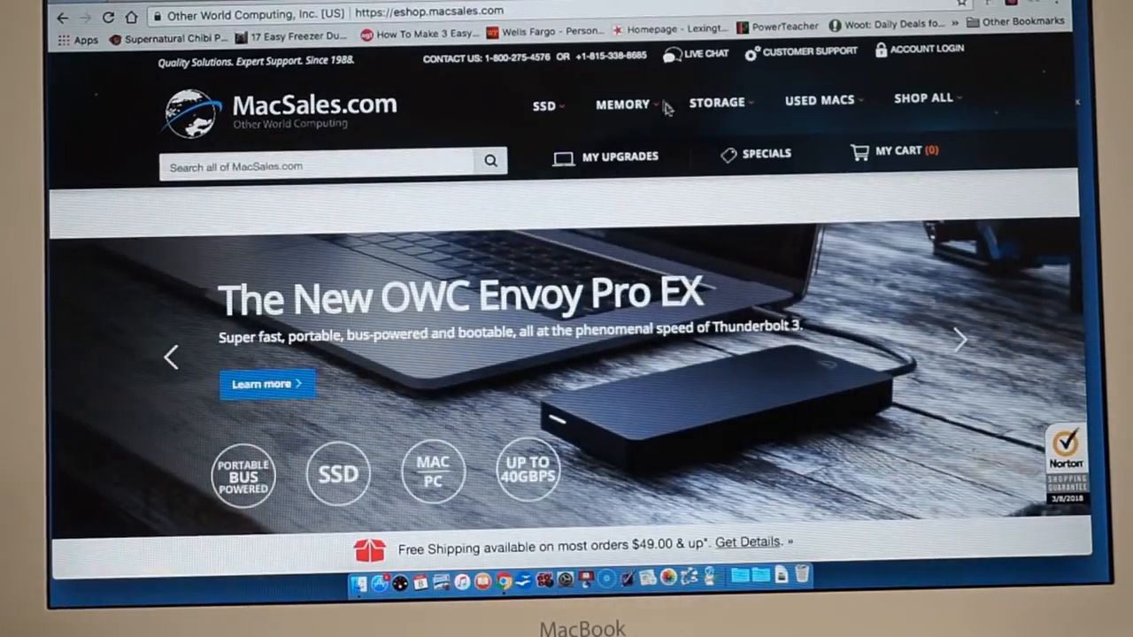
{"action": "left_click", "coordinate": [622, 104]}
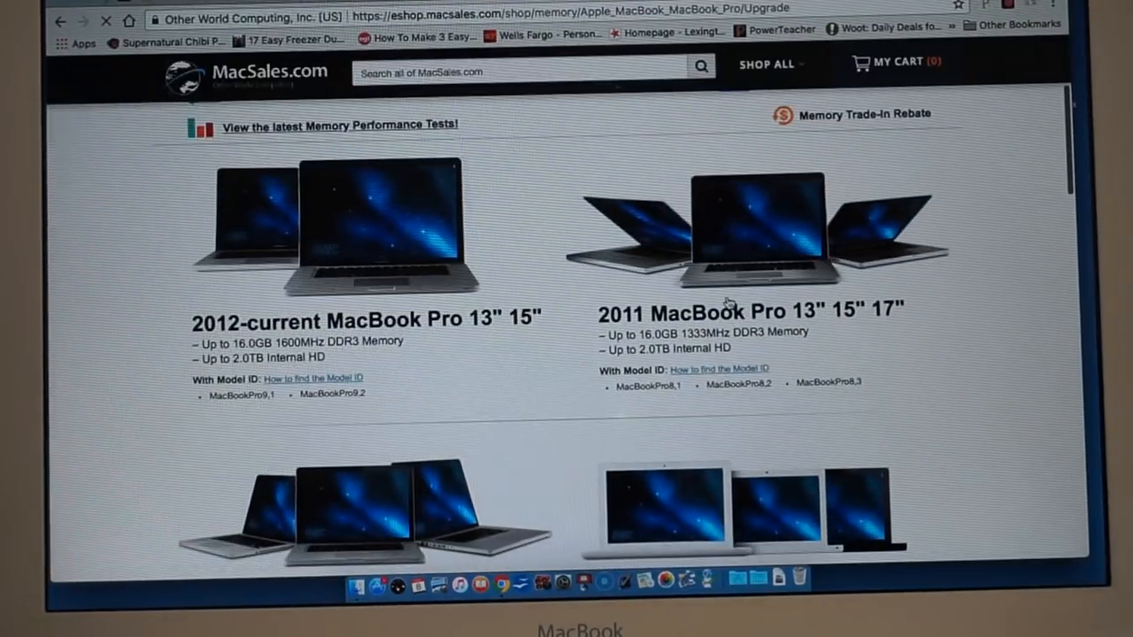
- Choose MacBook (White) Unibody 2.26Ghz, 2.4Ghz from the model list to reach the $164.99 16GB kit
{"action": "scroll", "scroll_direction": "down", "scroll_amount": 3}
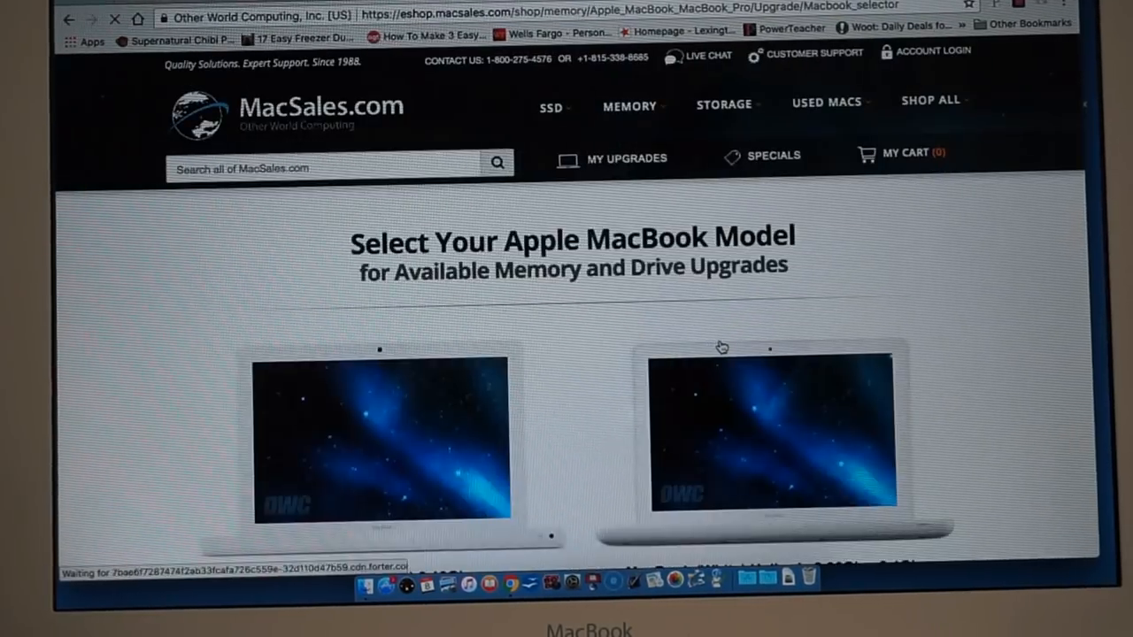
{"action": "scroll", "scroll_direction": "down", "scroll_amount": 3}
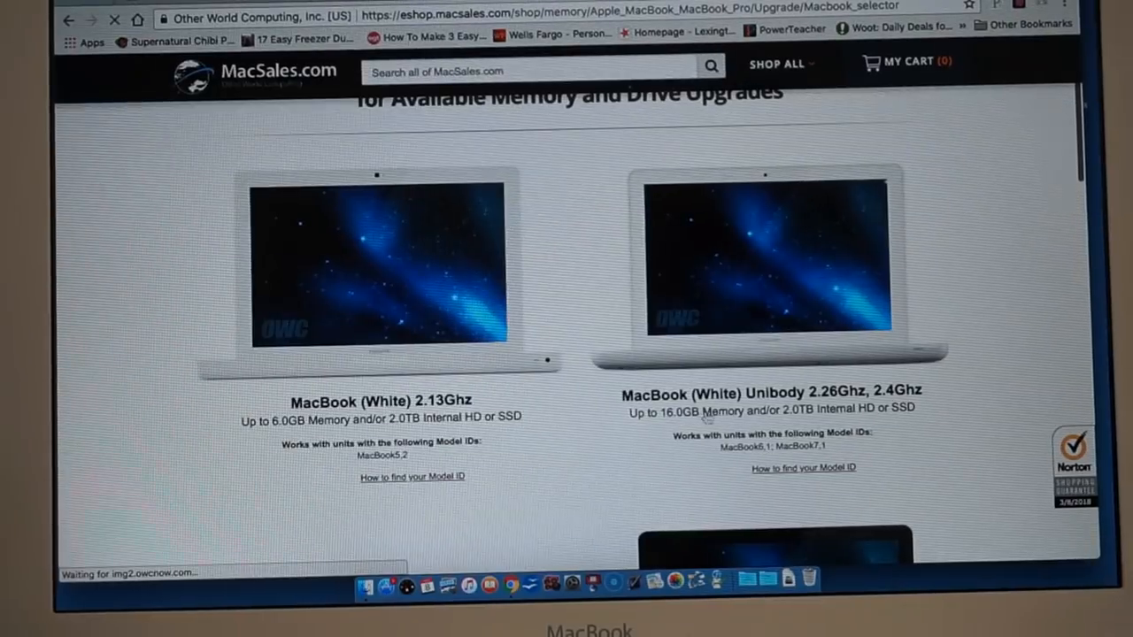
{"action": "scroll", "scroll_direction": "down", "scroll_amount": 3}
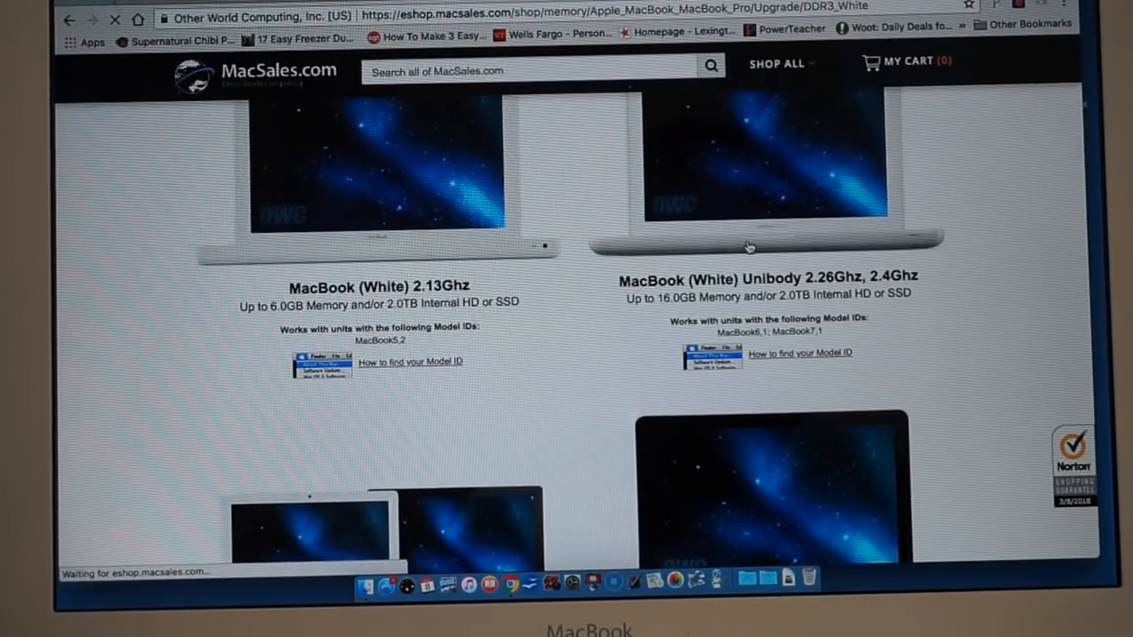
{"action": "left_click", "coordinate": [773, 276]}
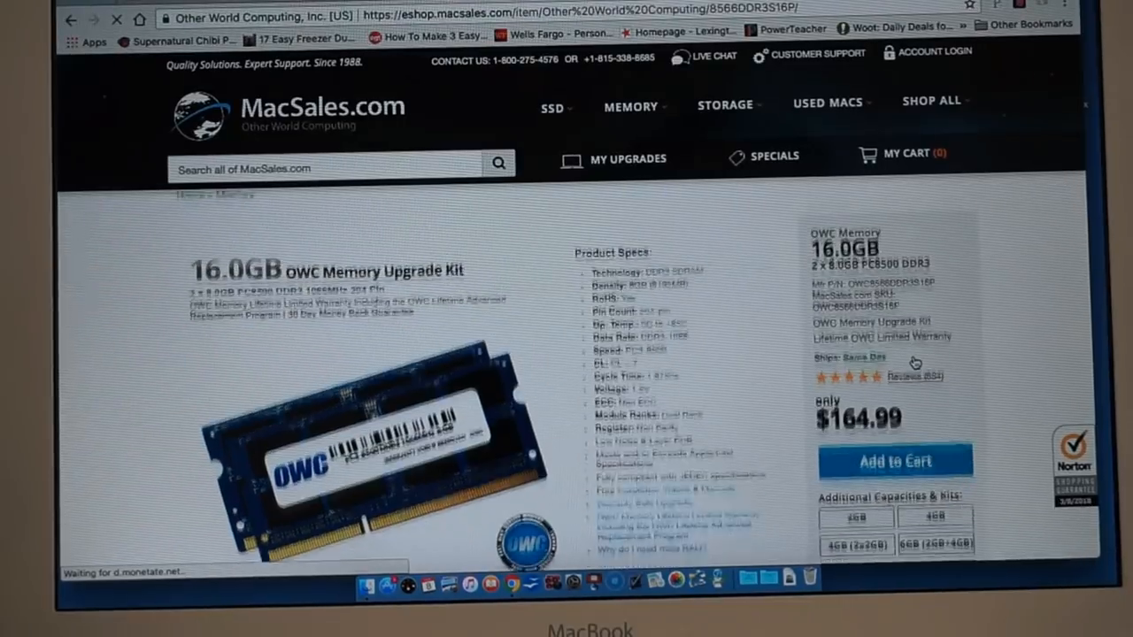
{"action": "scroll", "scroll_direction": "down", "scroll_amount": 3}
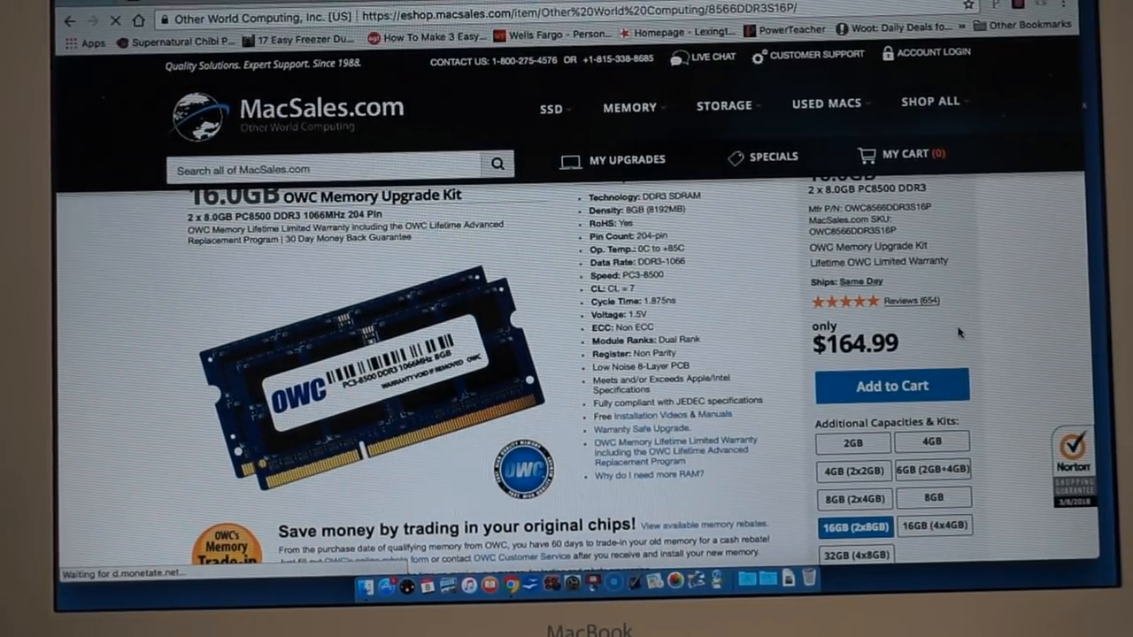
{"action": "scroll", "scroll_direction": "down", "scroll_amount": 3}
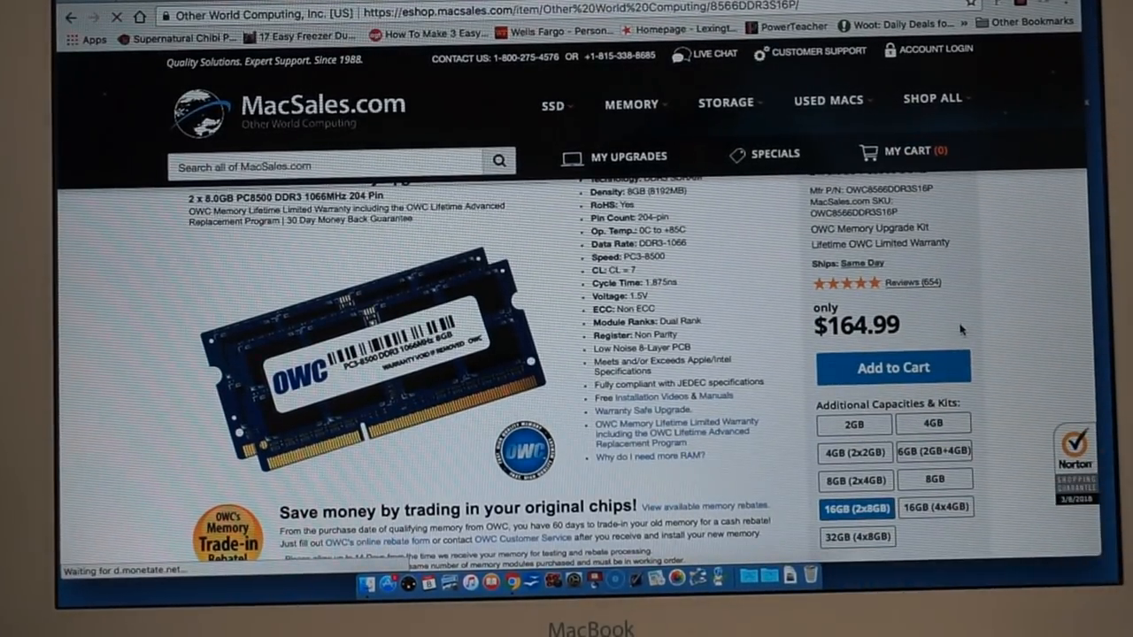
{"action": "scroll", "scroll_direction": "down", "scroll_amount": 3}
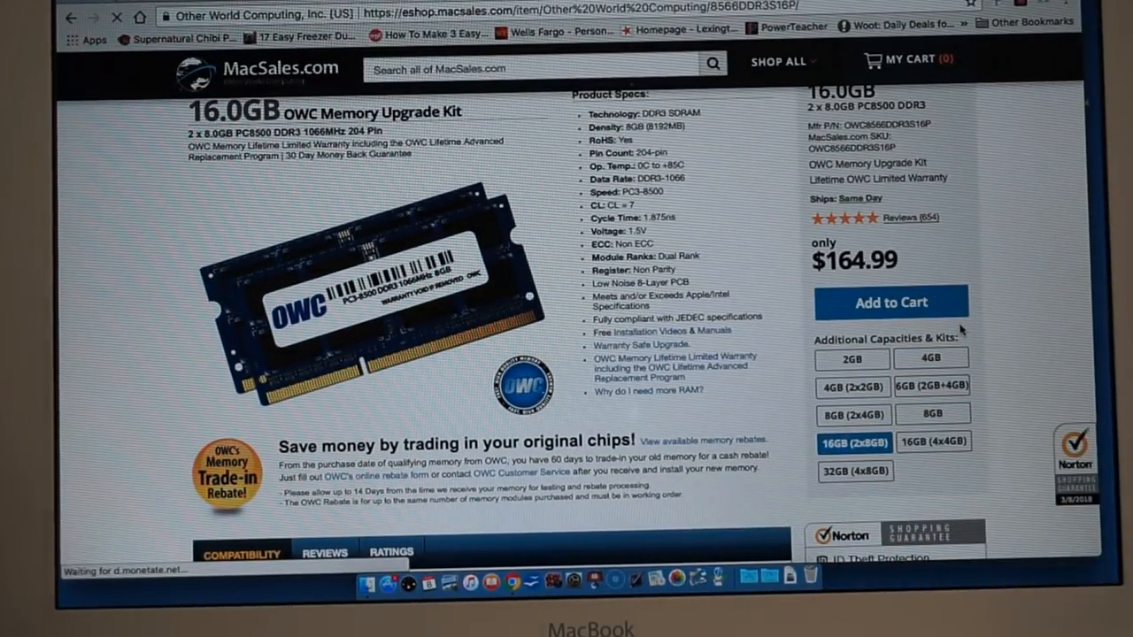
{"action": "scroll", "scroll_direction": "up", "scroll_amount": 3}
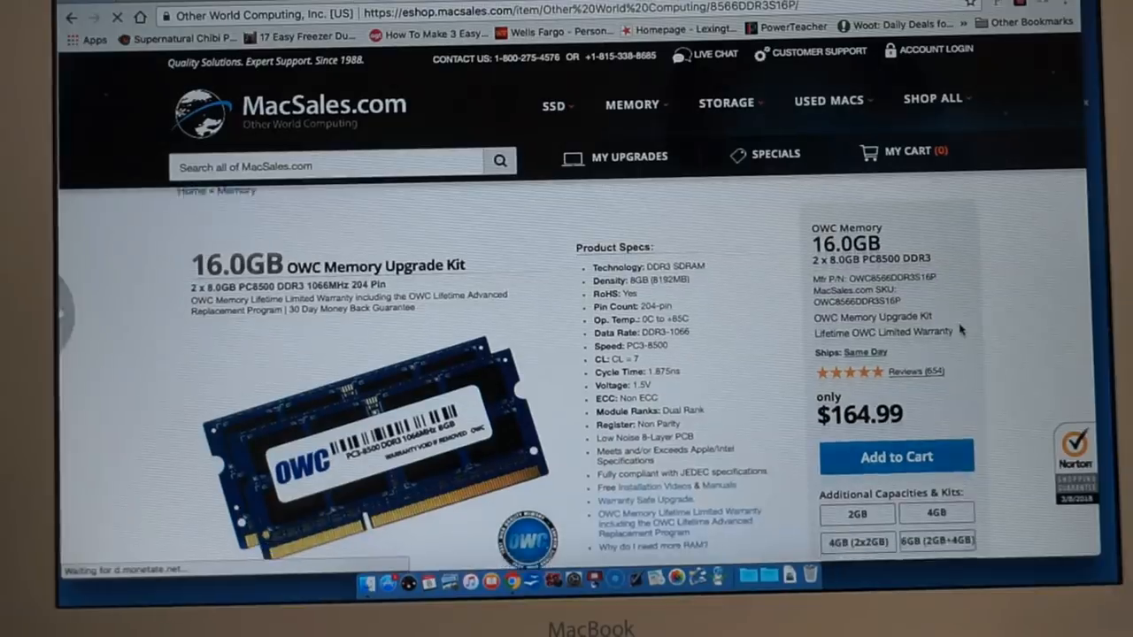
{"action": "scroll", "scroll_direction": "down", "scroll_amount": 3}
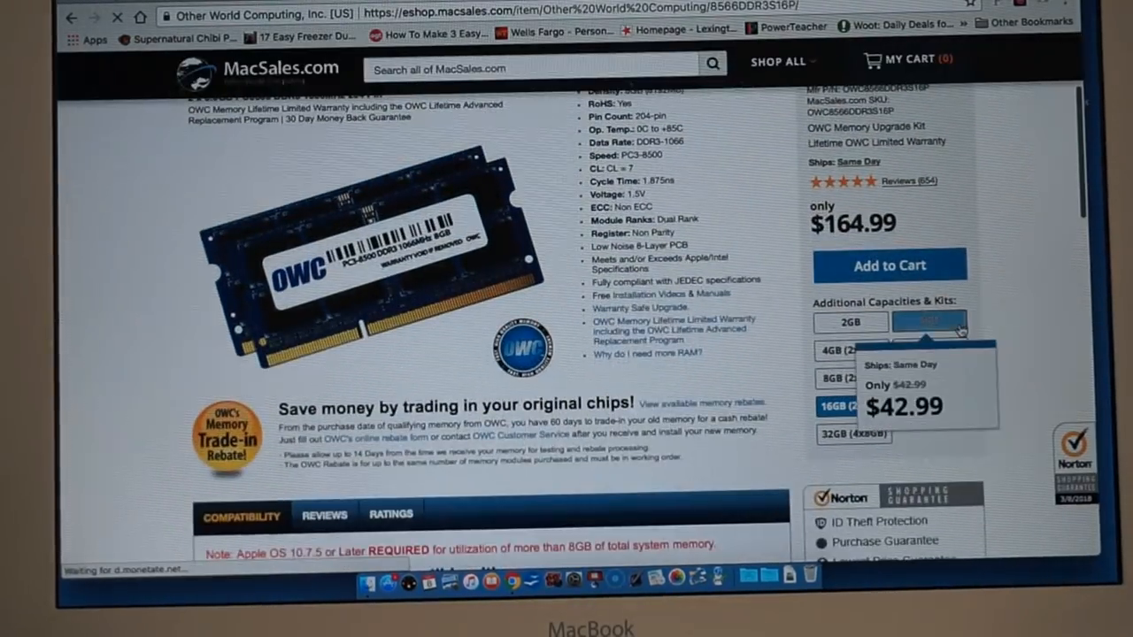
{"action": "scroll", "scroll_direction": "down", "scroll_amount": 3}
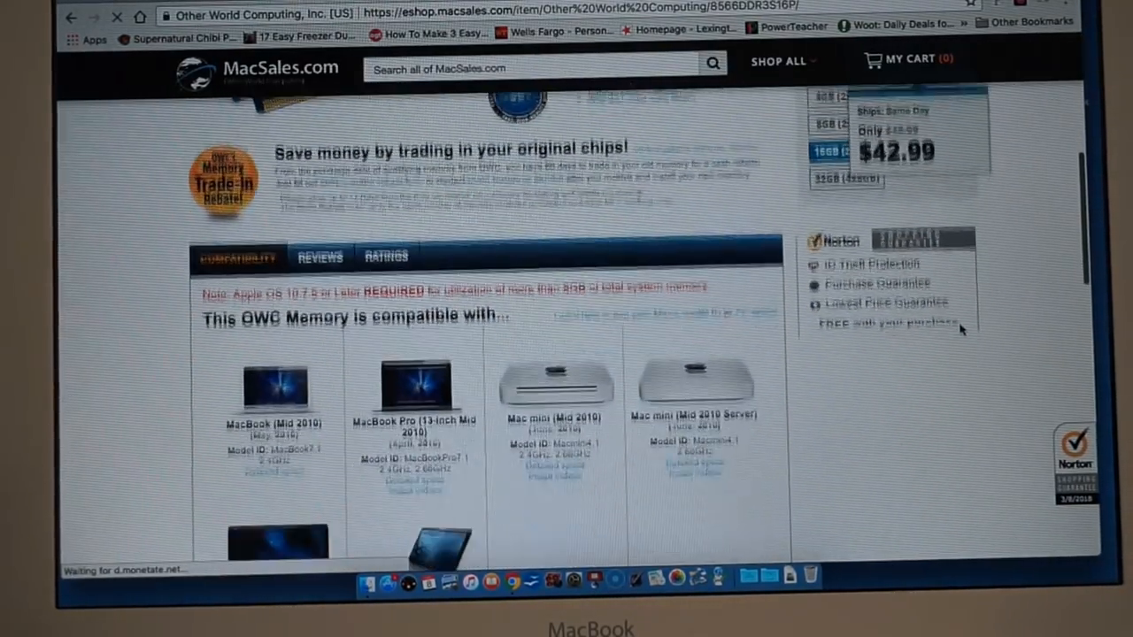
{"action": "scroll", "scroll_direction": "up", "scroll_amount": 3}
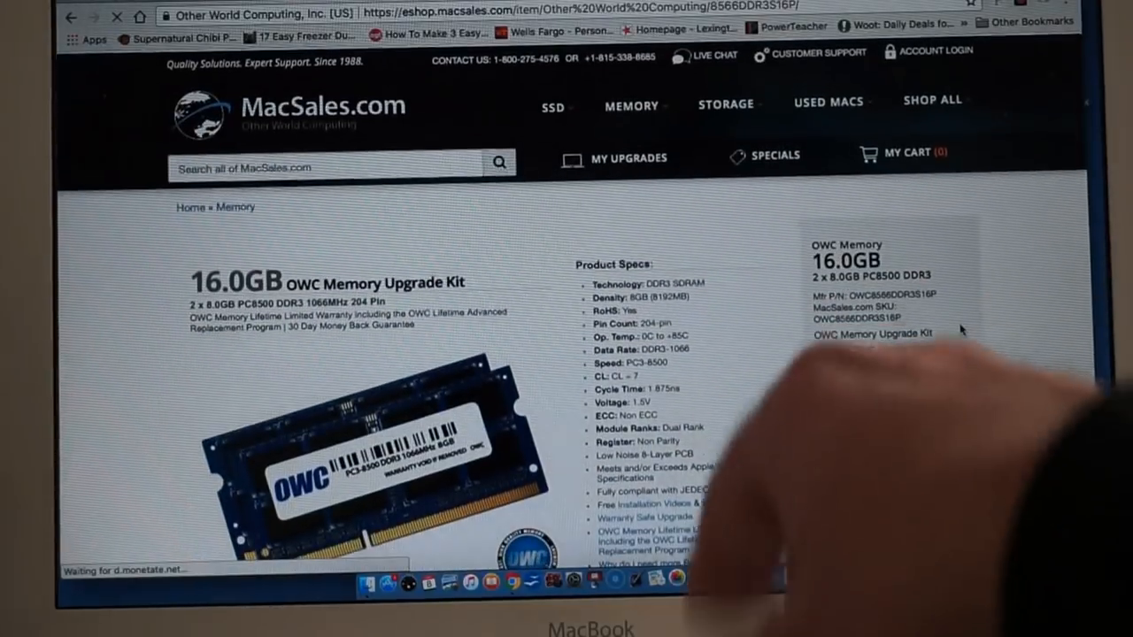